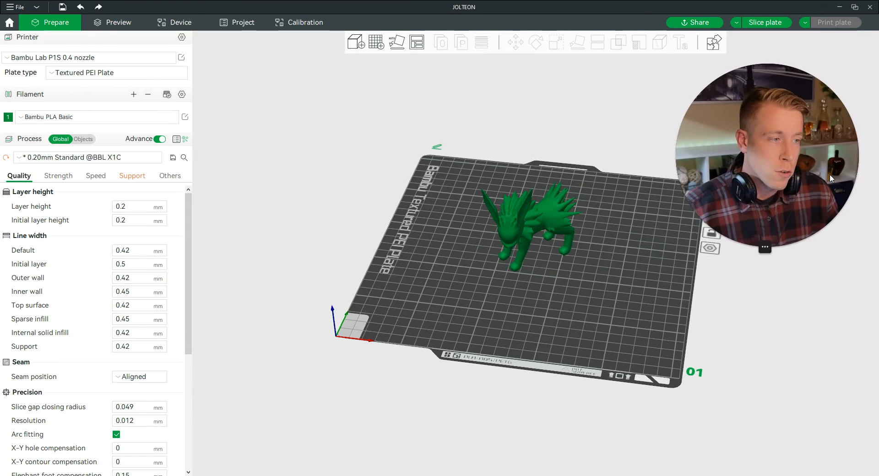
{"action": "mouse_move", "coordinate": [289, 138]}
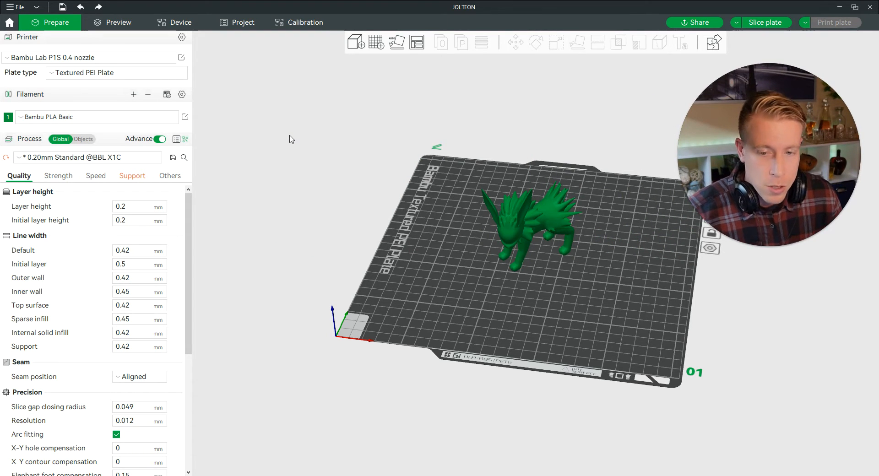
{"action": "mouse_move", "coordinate": [285, 140]}
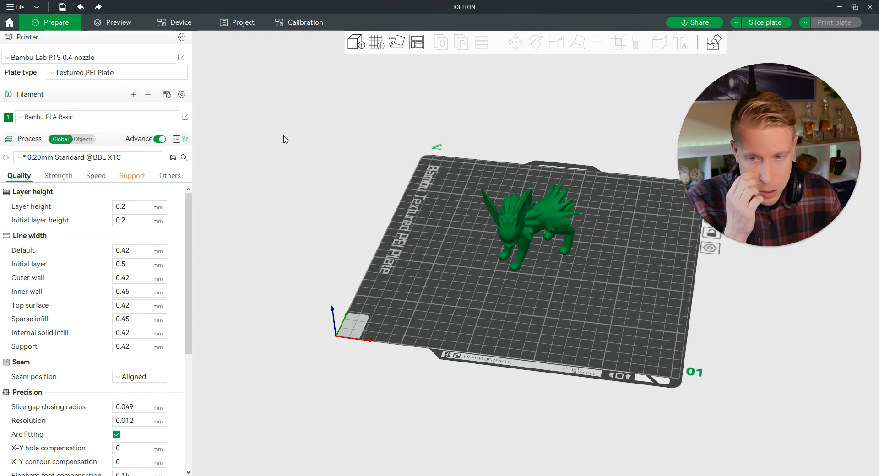
- Look over the Bambu PLA Basic preset editor, close it unchanged, and bring up the filaments-to-use list
{"action": "left_click", "coordinate": [95, 116]}
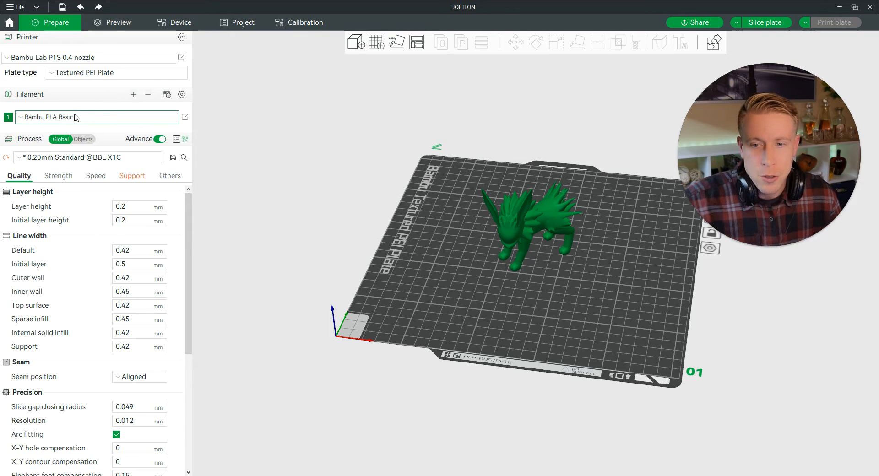
{"action": "mouse_move", "coordinate": [185, 120]}
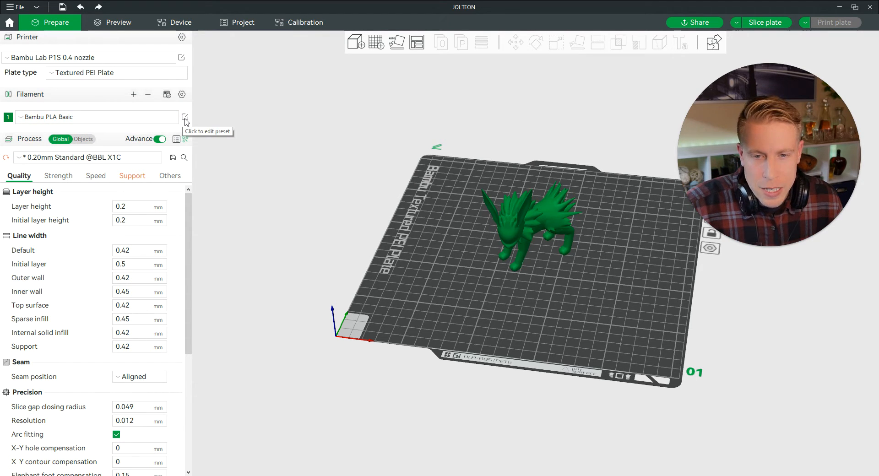
{"action": "left_click", "coordinate": [185, 120]}
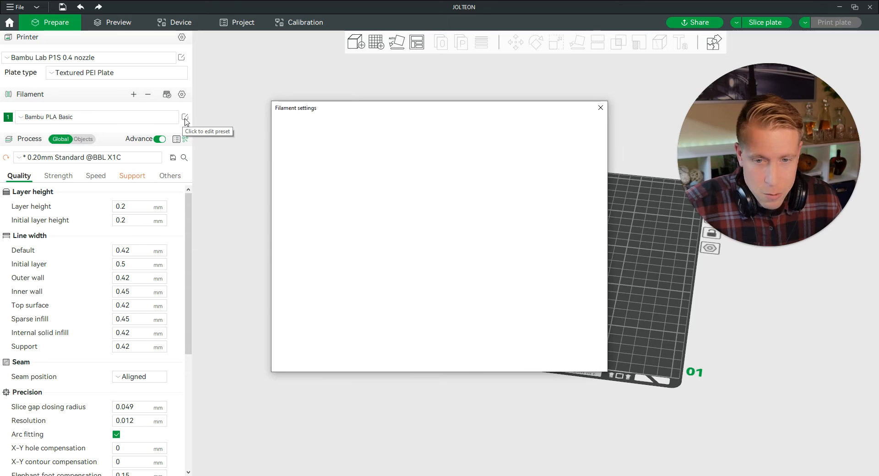
{"action": "left_click", "coordinate": [185, 117]}
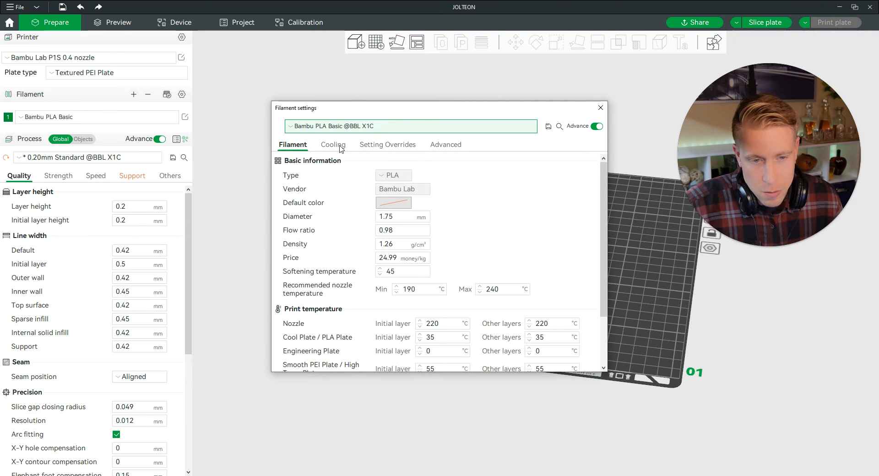
{"action": "left_click", "coordinate": [502, 288]}
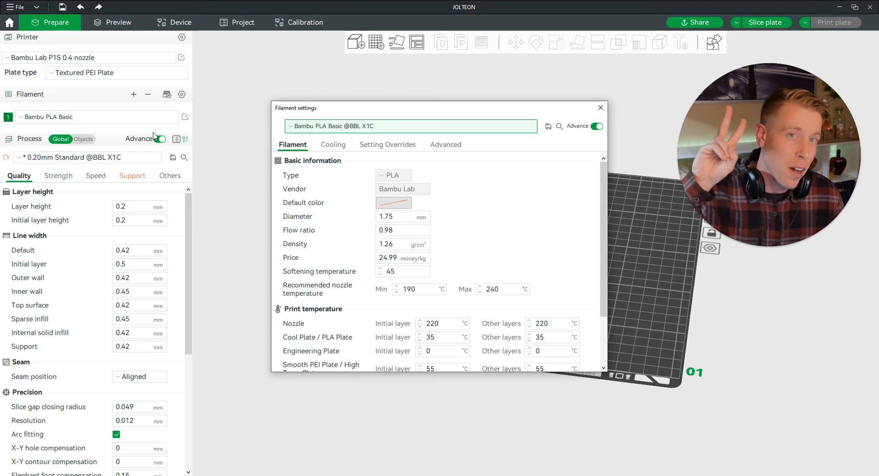
{"action": "left_click", "coordinate": [599, 107]}
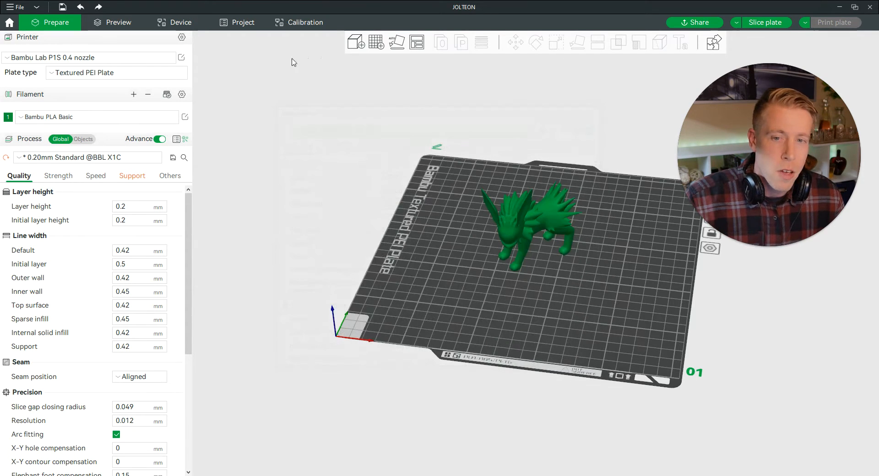
{"action": "mouse_move", "coordinate": [181, 95]}
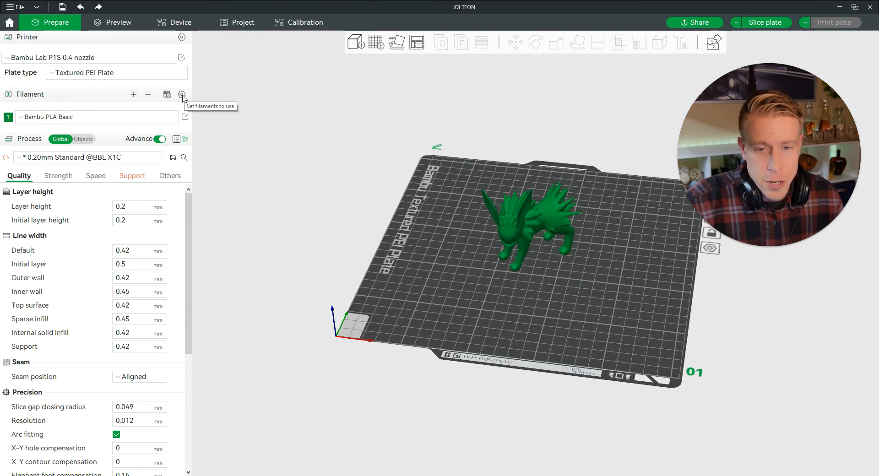
{"action": "left_click", "coordinate": [181, 94]}
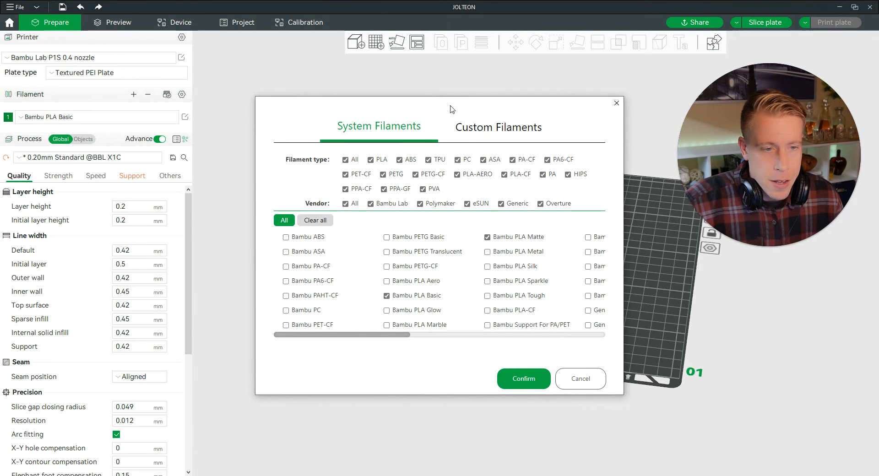
{"action": "mouse_move", "coordinate": [465, 108]}
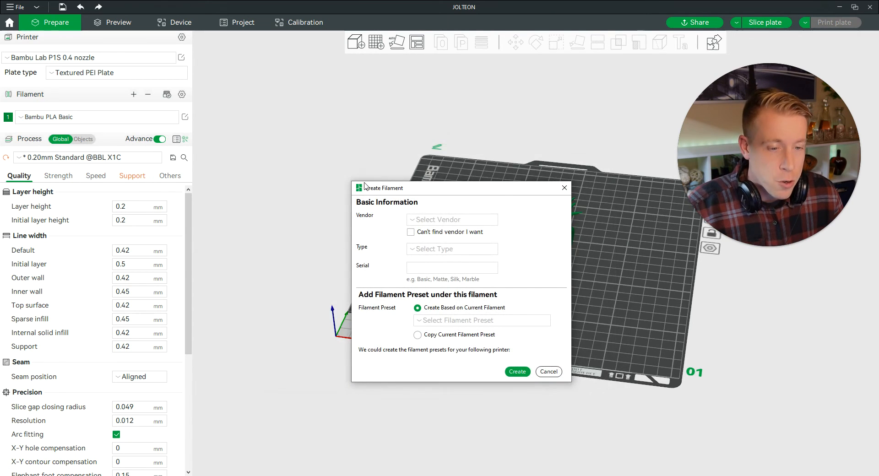
- Bring up the Create Filament form and cancel it without entering anything
{"action": "left_click", "coordinate": [451, 219]}
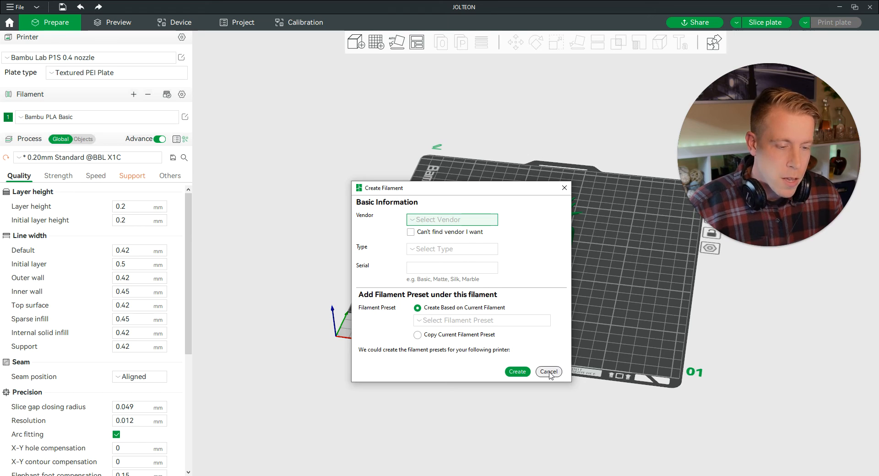
{"action": "left_click", "coordinate": [548, 372]}
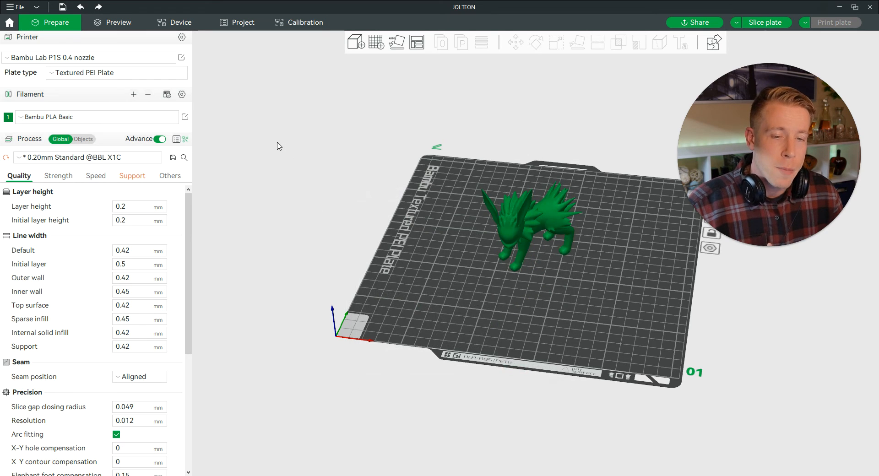